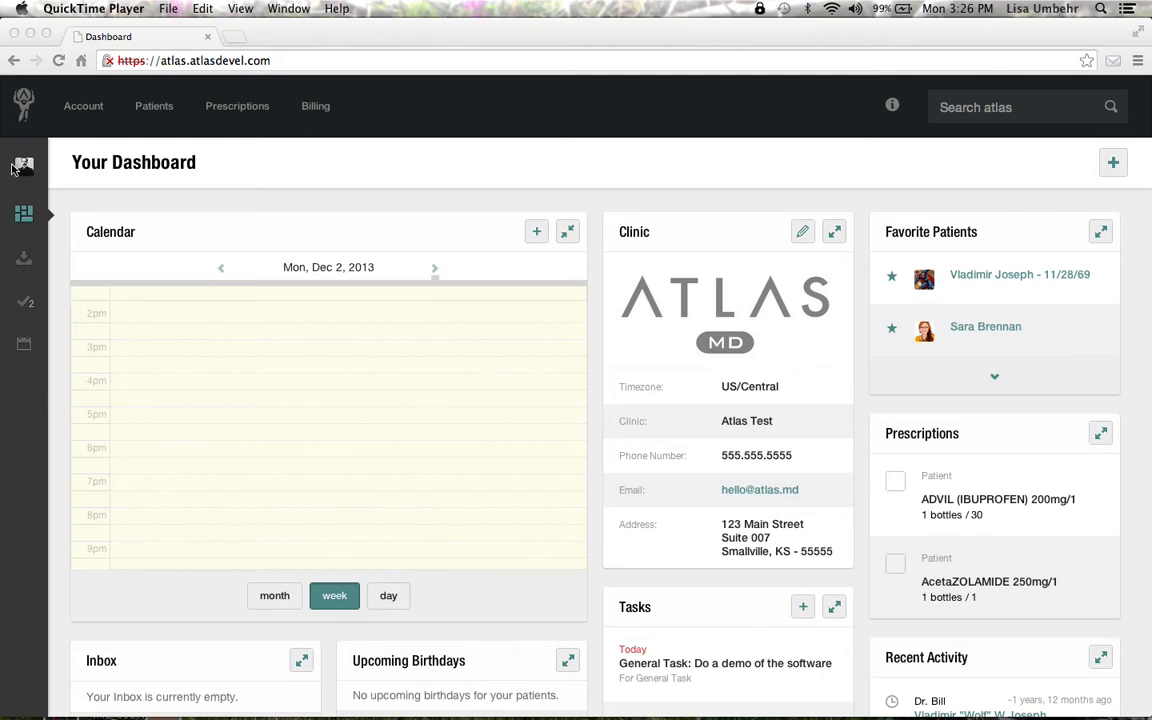
mouse_move(28, 264)
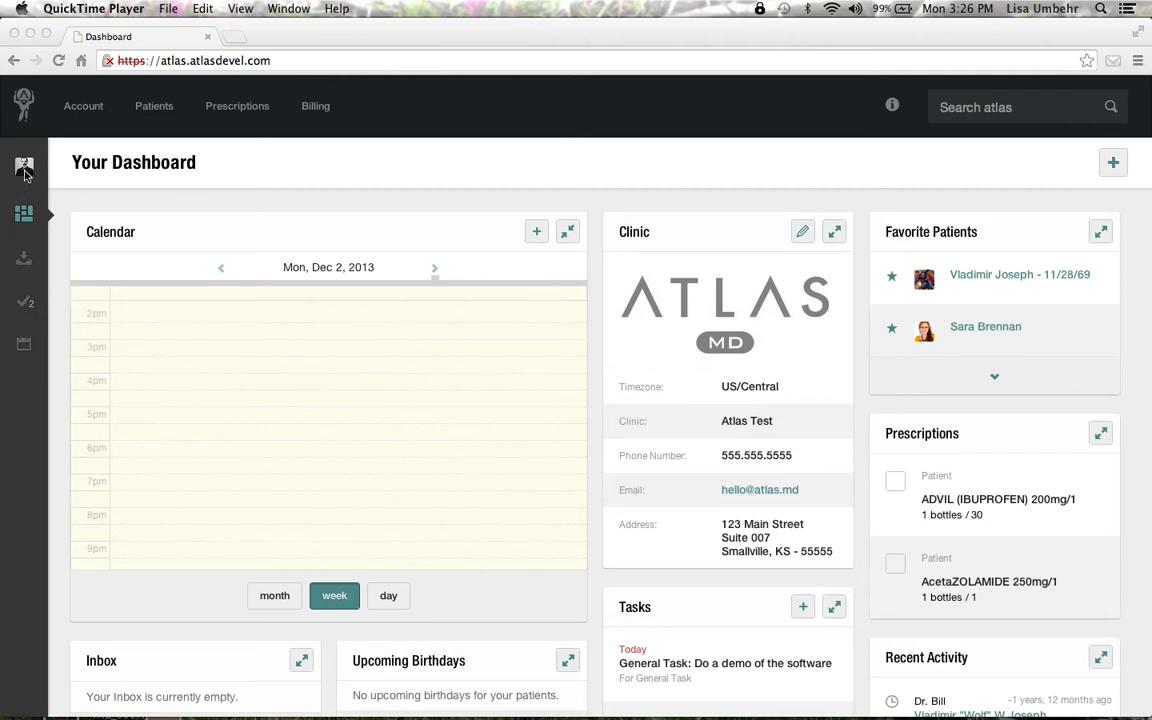
Step: Review the current user's profile details and the Account options, then show recent patients
click(24, 168)
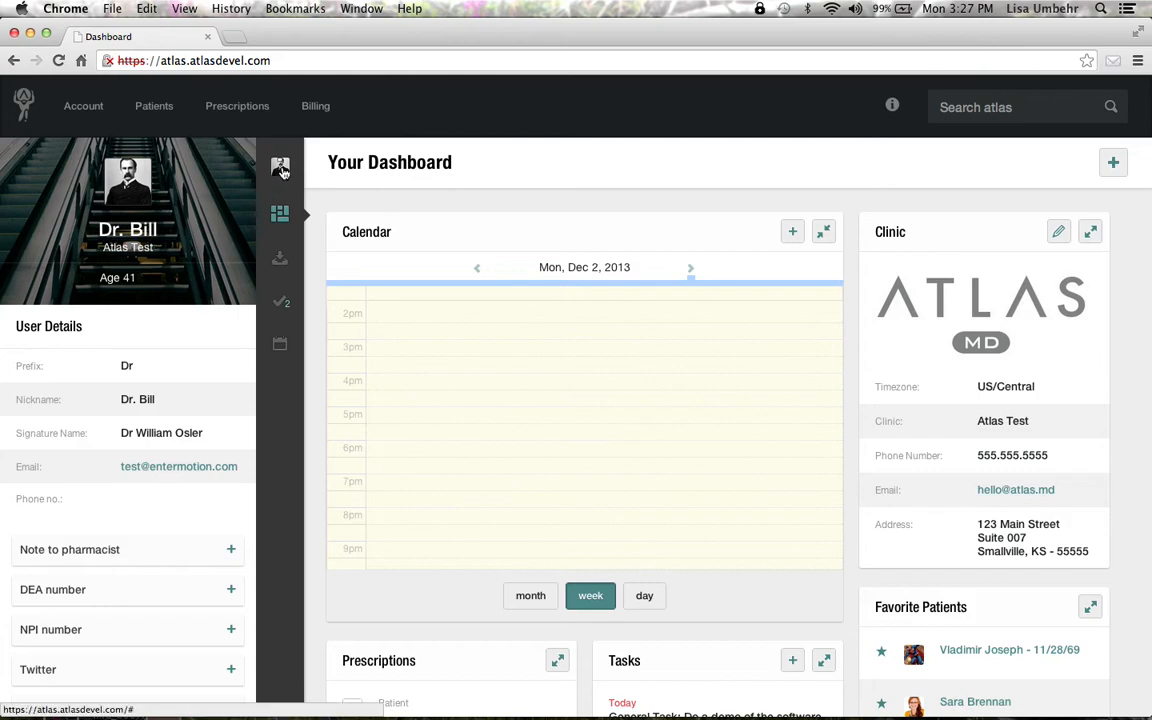
click(280, 168)
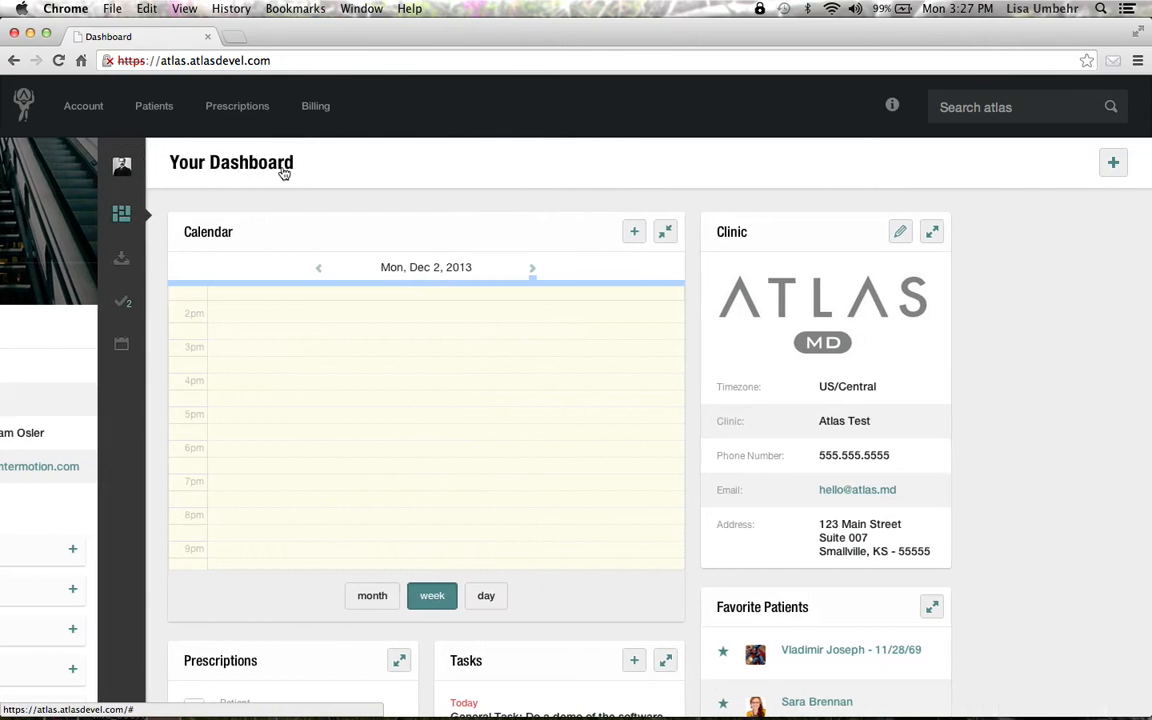
click(84, 106)
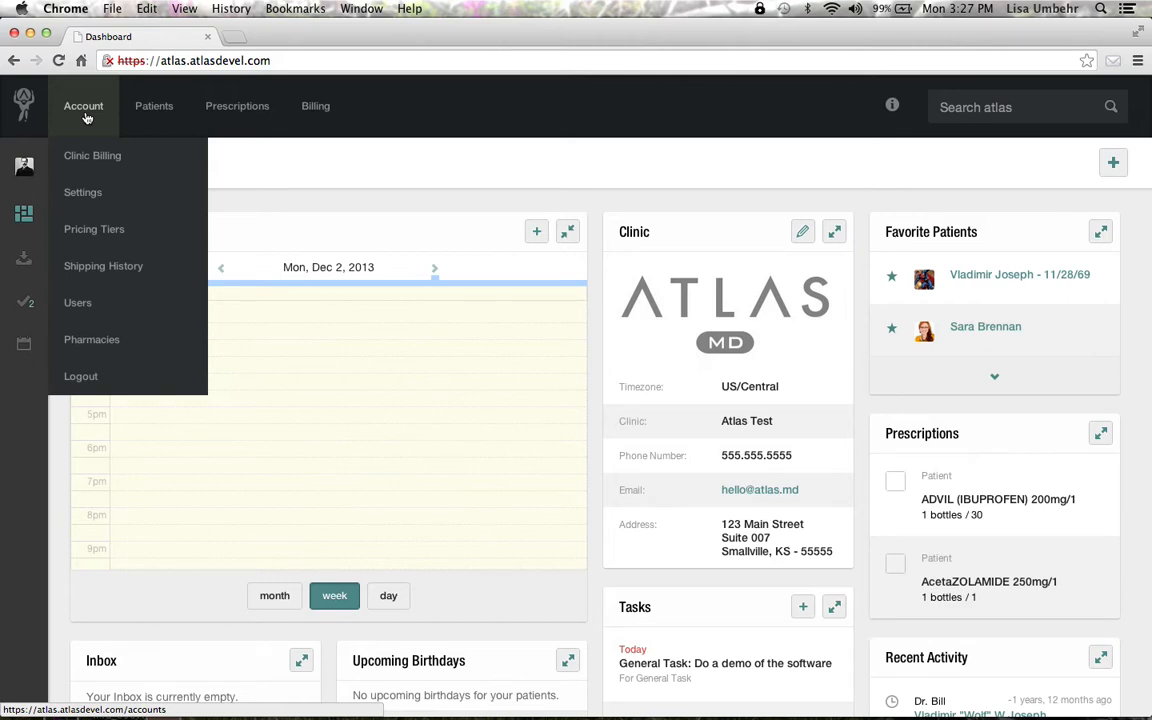
click(154, 106)
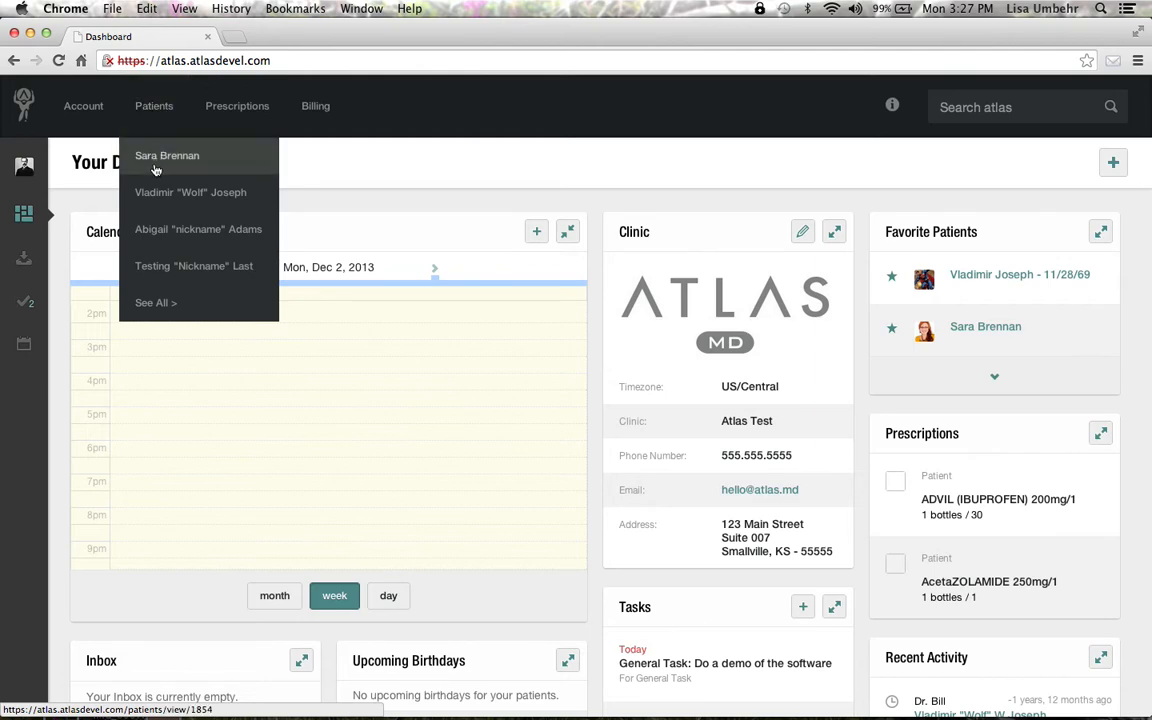
click(168, 156)
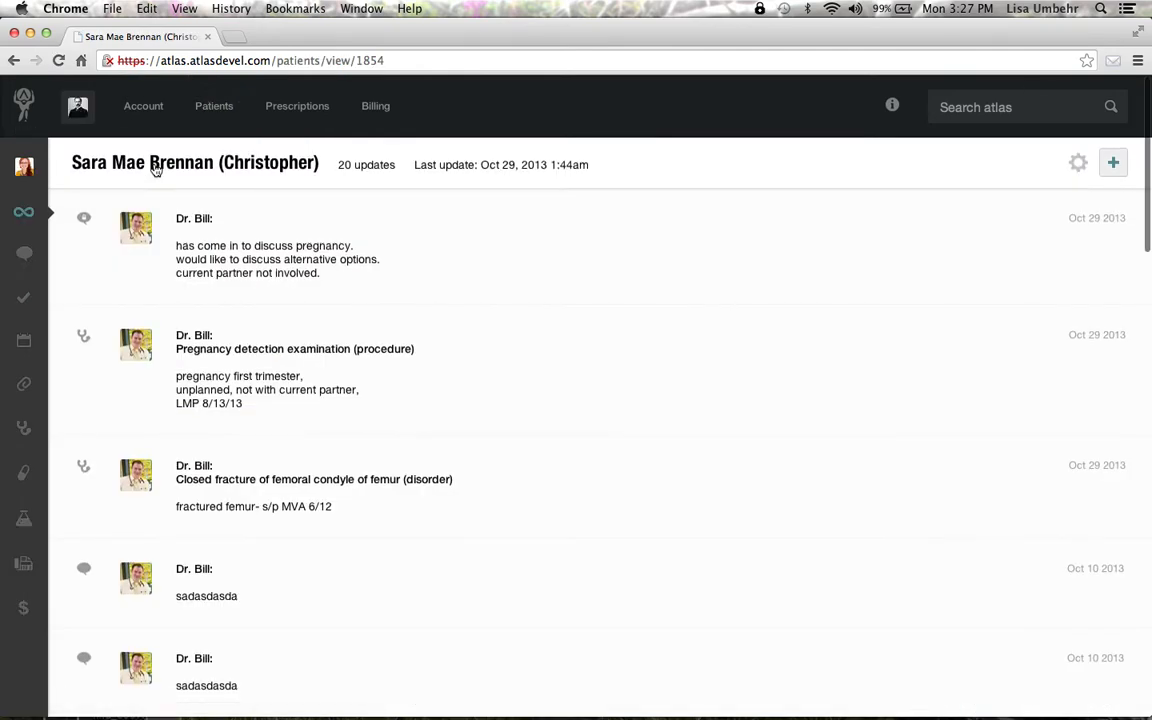
click(144, 104)
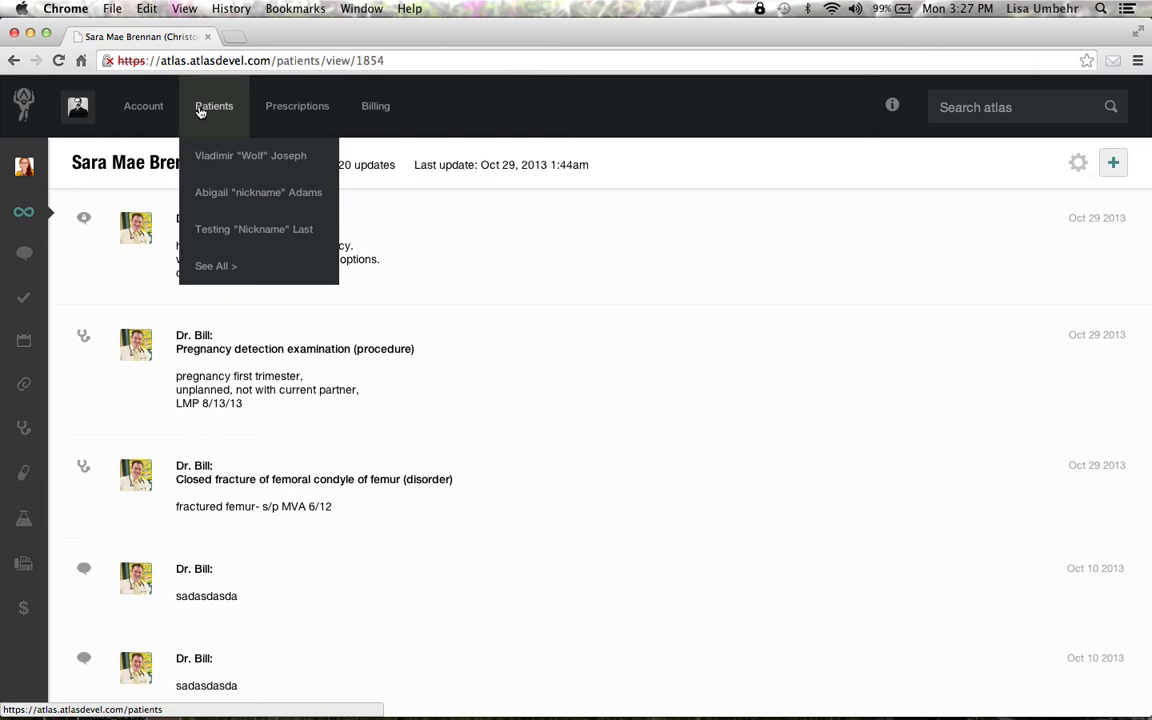
mouse_move(254, 106)
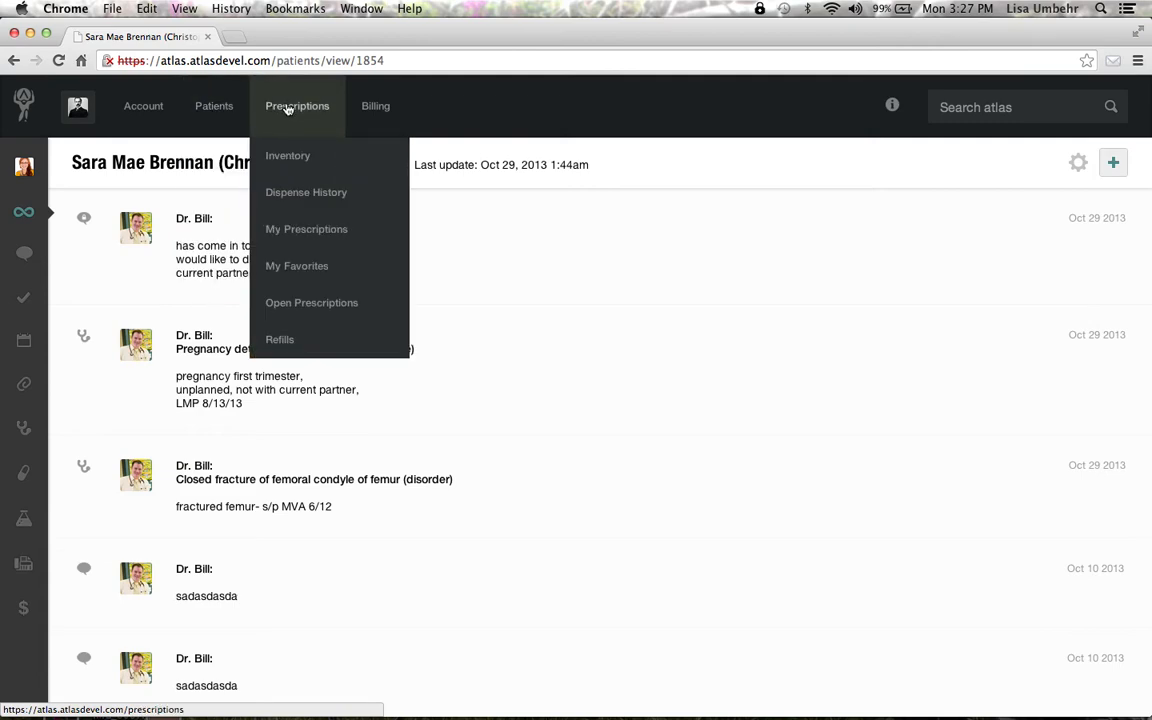
mouse_move(288, 156)
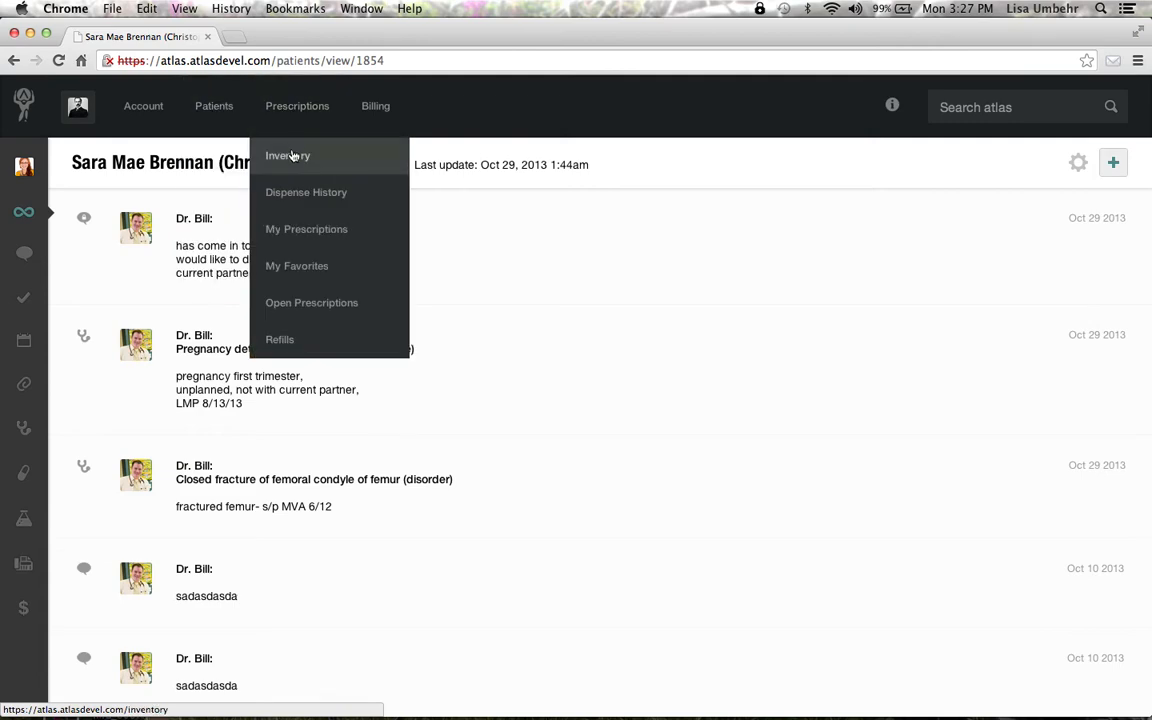
mouse_move(296, 264)
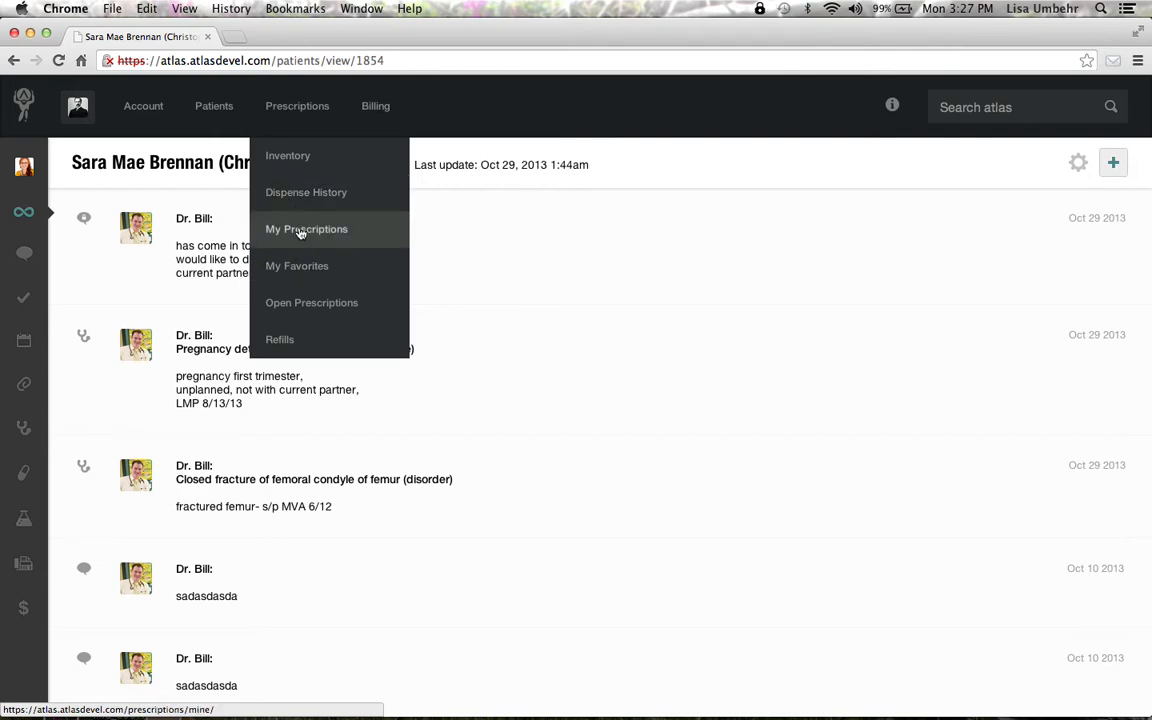
mouse_move(290, 340)
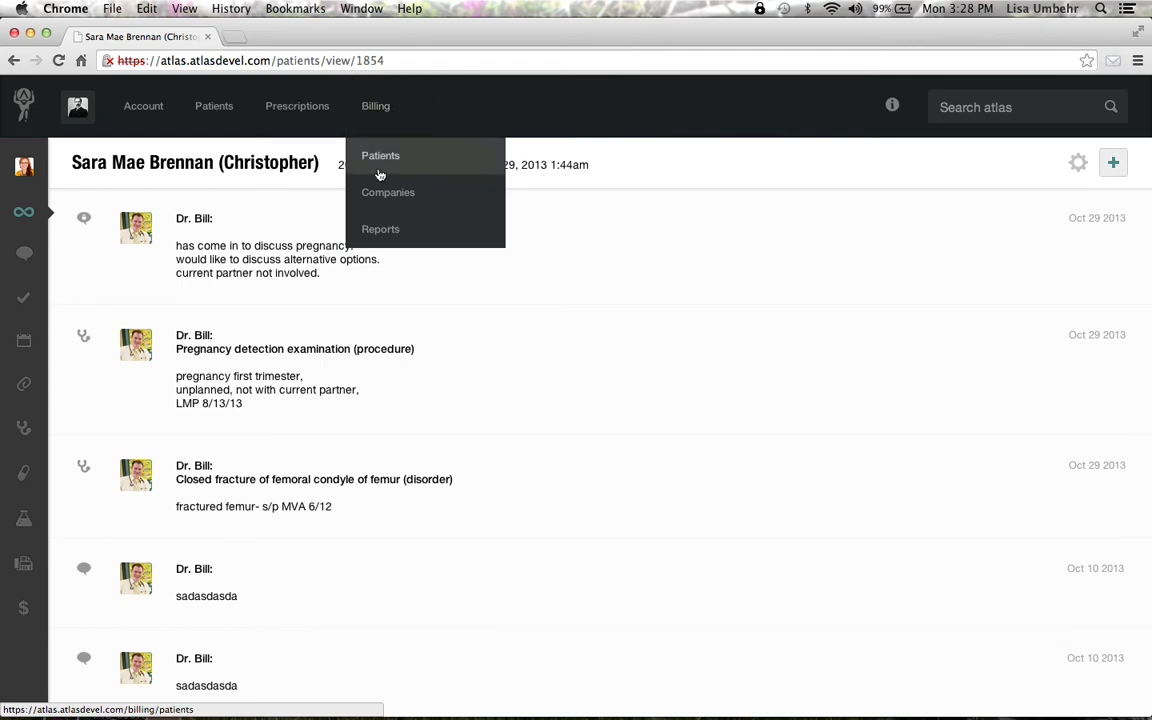
mouse_move(380, 228)
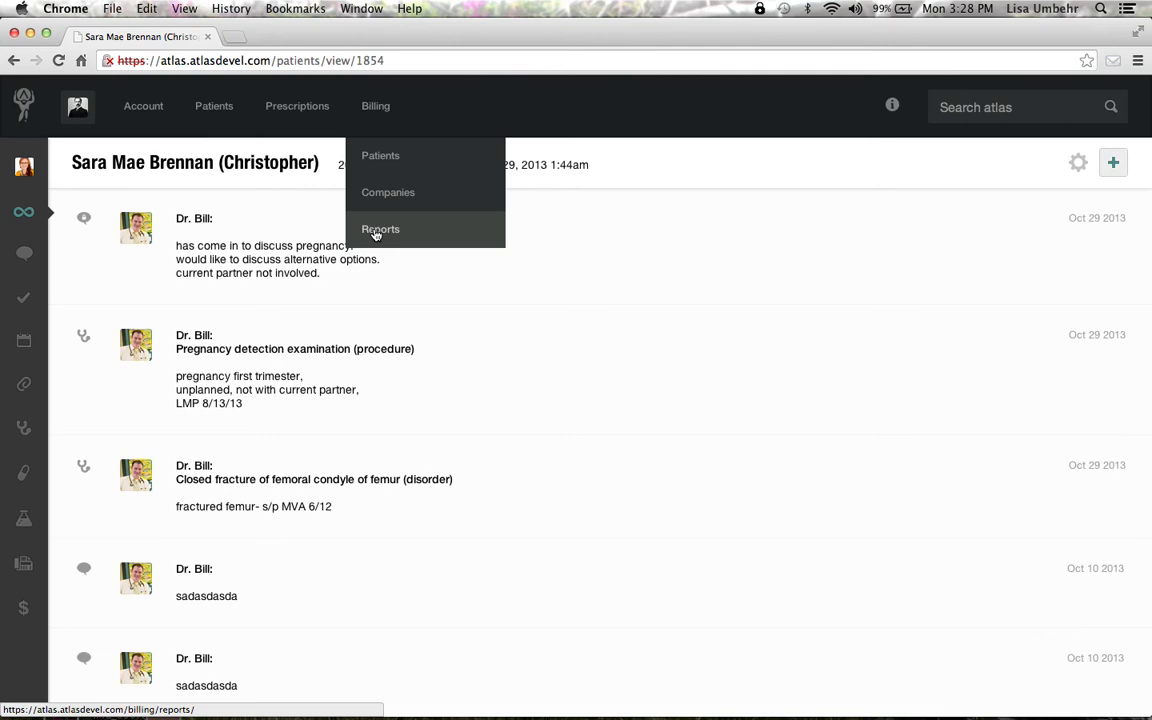
mouse_move(396, 230)
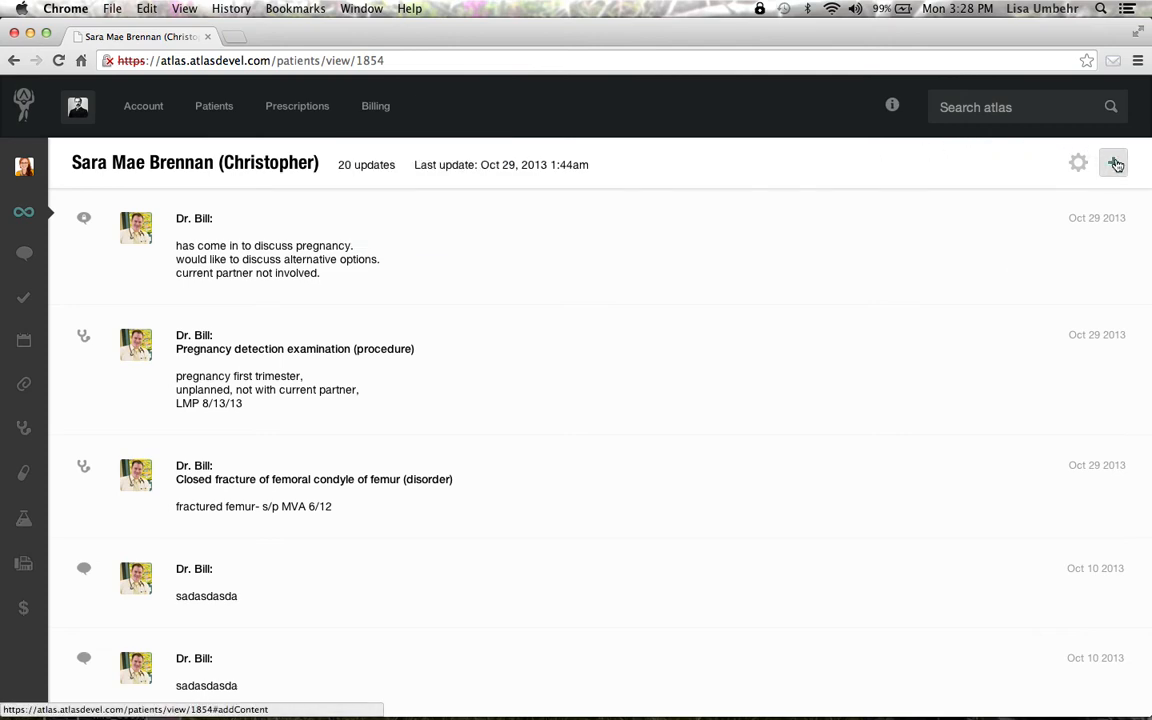
Step: Check the help and support options, then start a new 'Add to record' entry for Sara
click(892, 104)
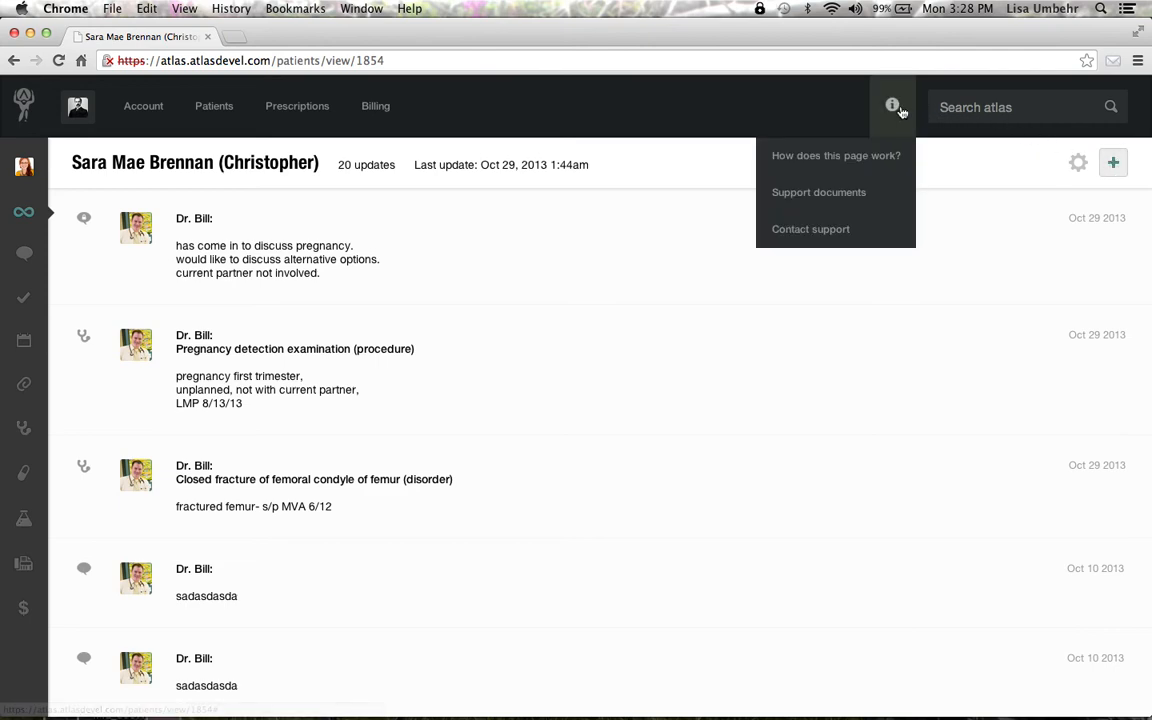
click(892, 104)
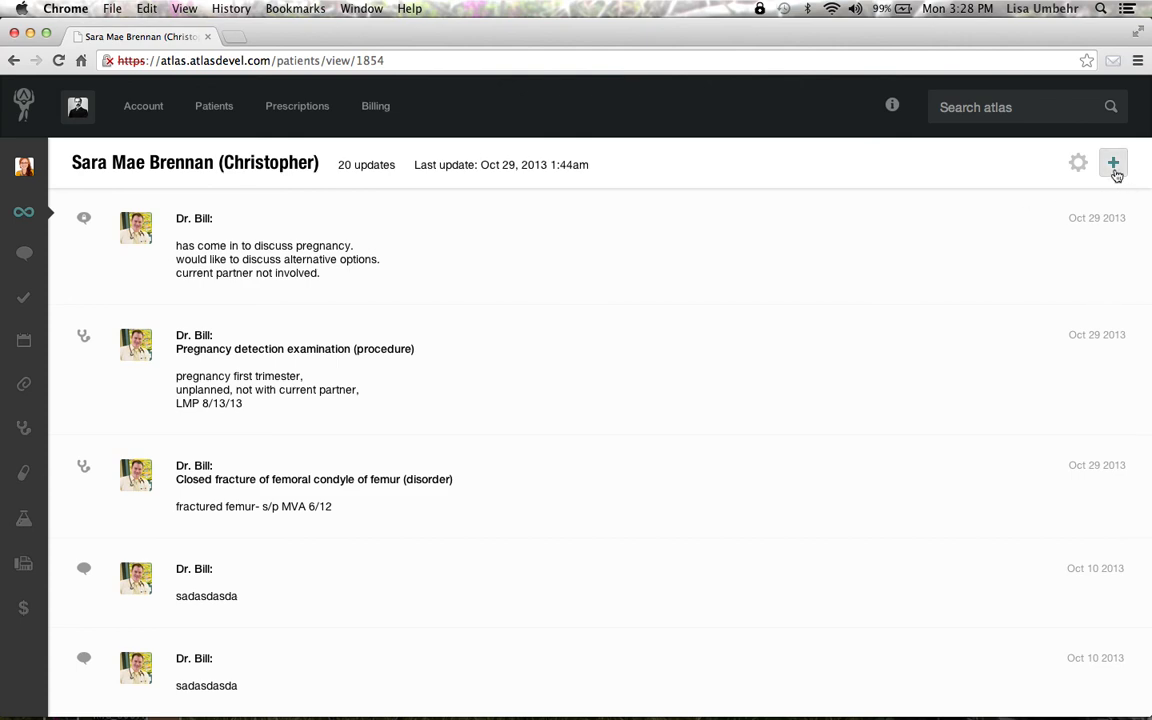
click(1112, 162)
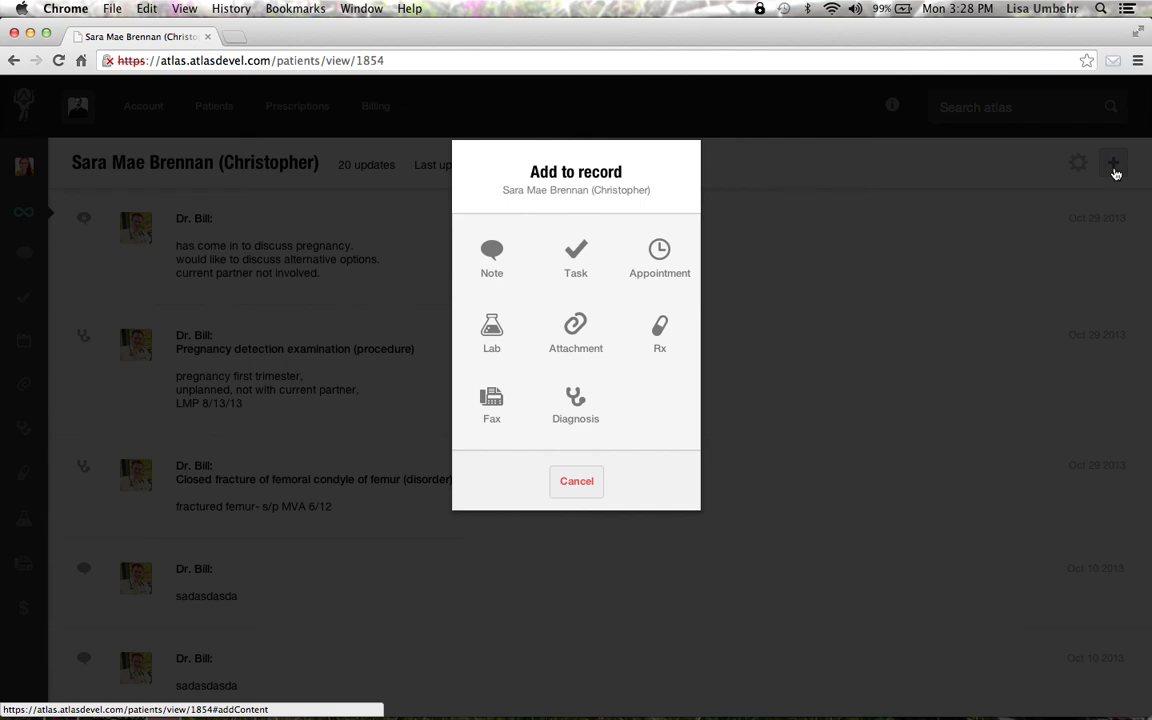
mouse_move(704, 416)
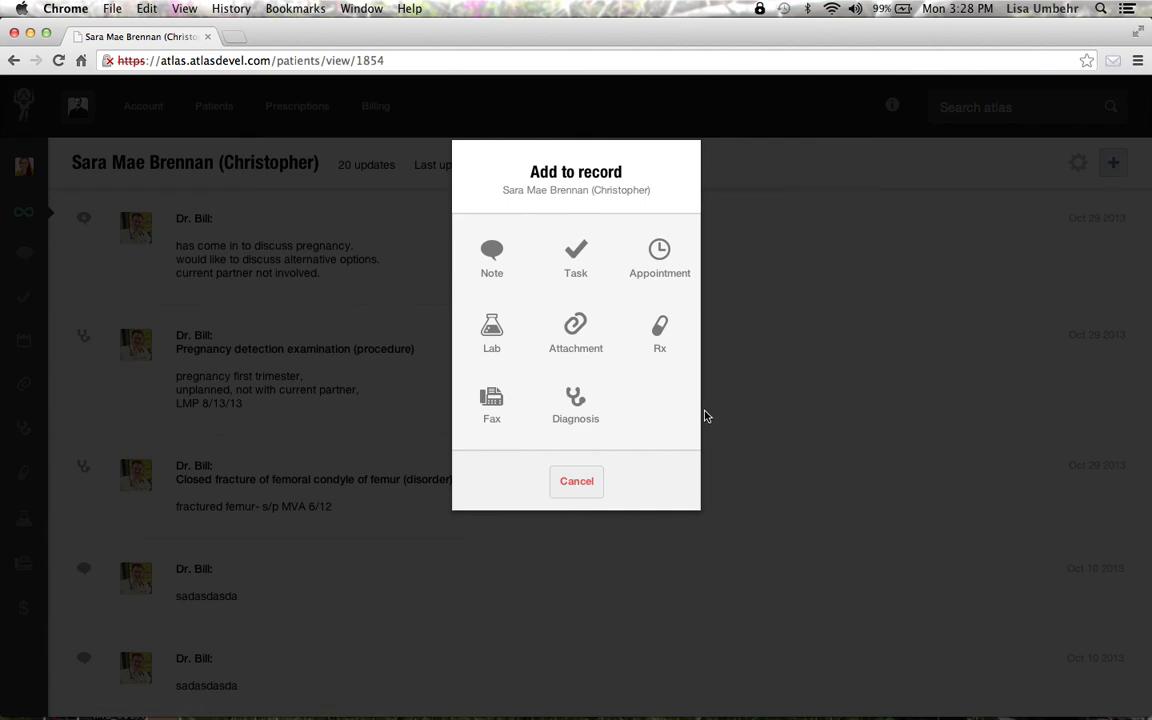